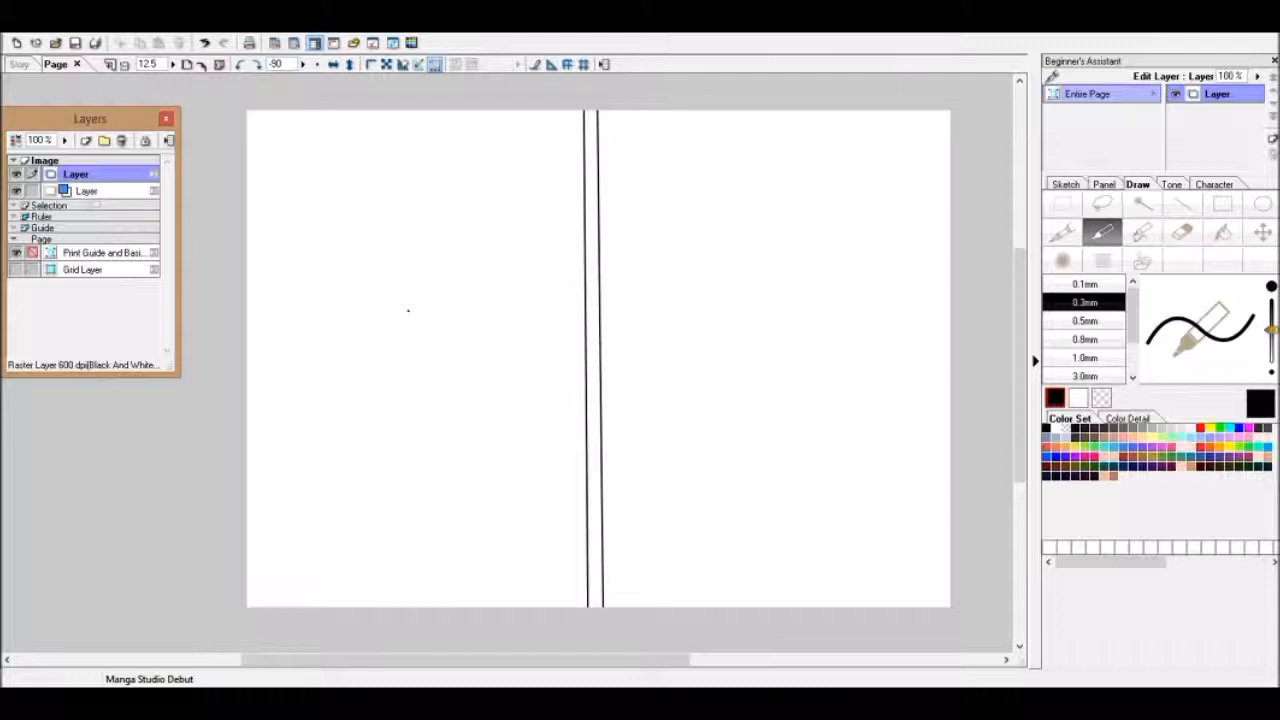
# Step: Sketch a caricature face with hair, ears, nose, lips and neck, plus two right-page circles
pyautogui.moveTo(460, 290); pyautogui.dragTo(548, 203)
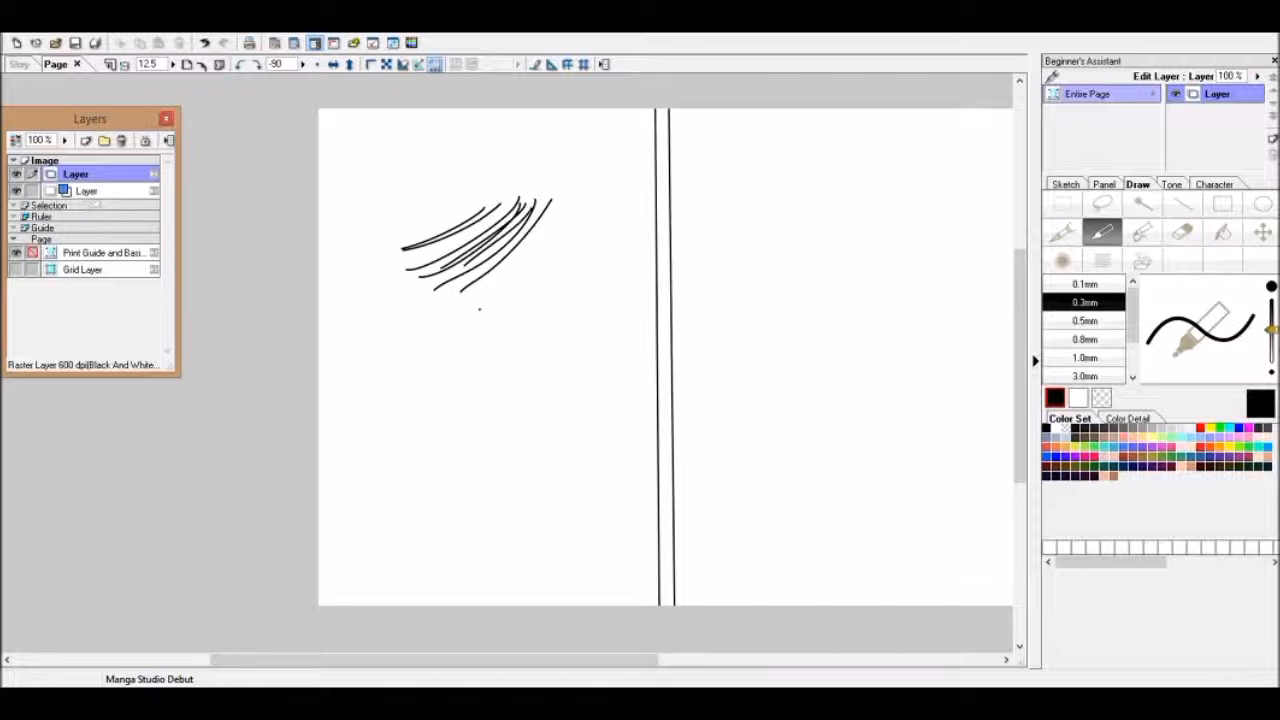
pyautogui.moveTo(460, 290); pyautogui.dragTo(520, 340)
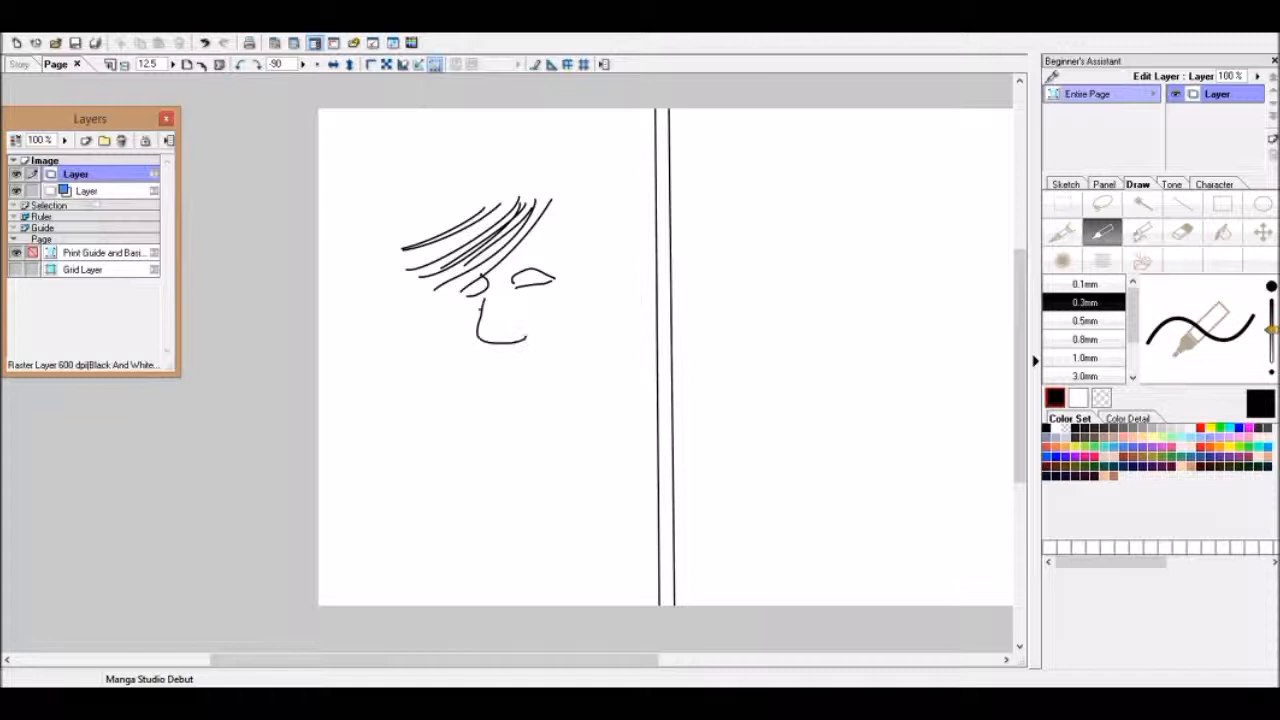
pyautogui.moveTo(490, 290); pyautogui.dragTo(520, 355)
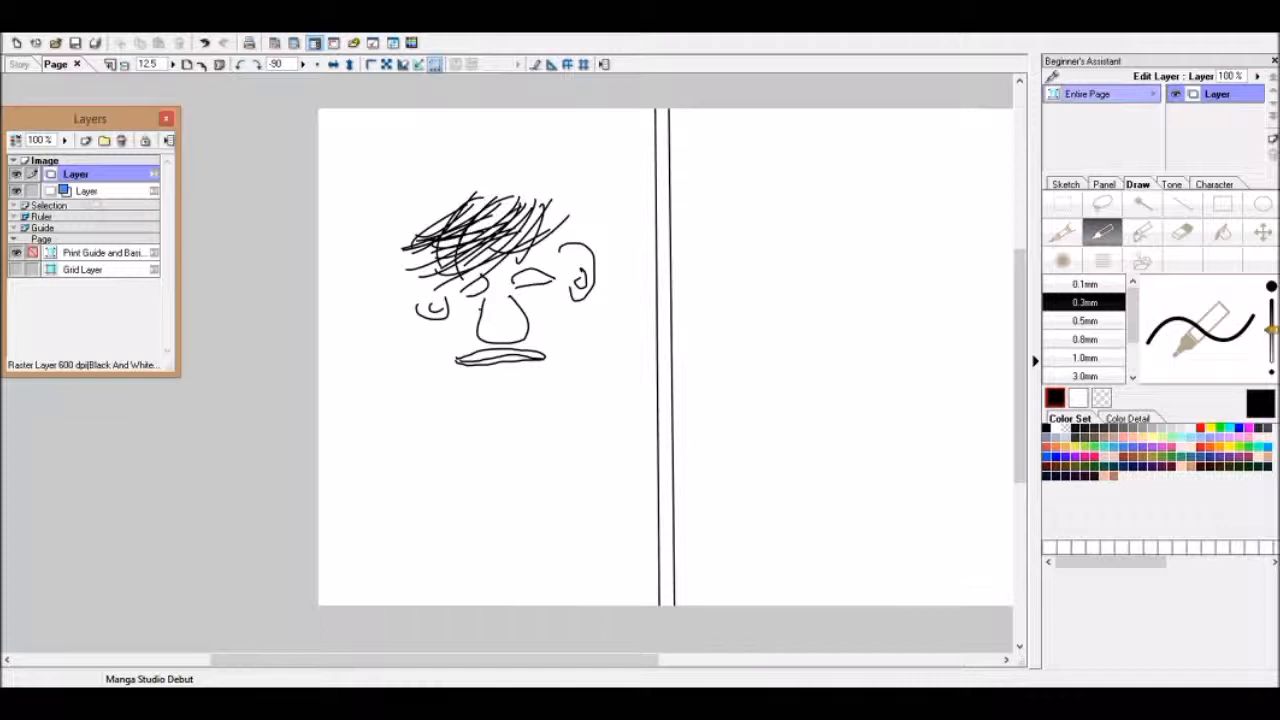
pyautogui.moveTo(503, 430); pyautogui.dragTo(500, 555)
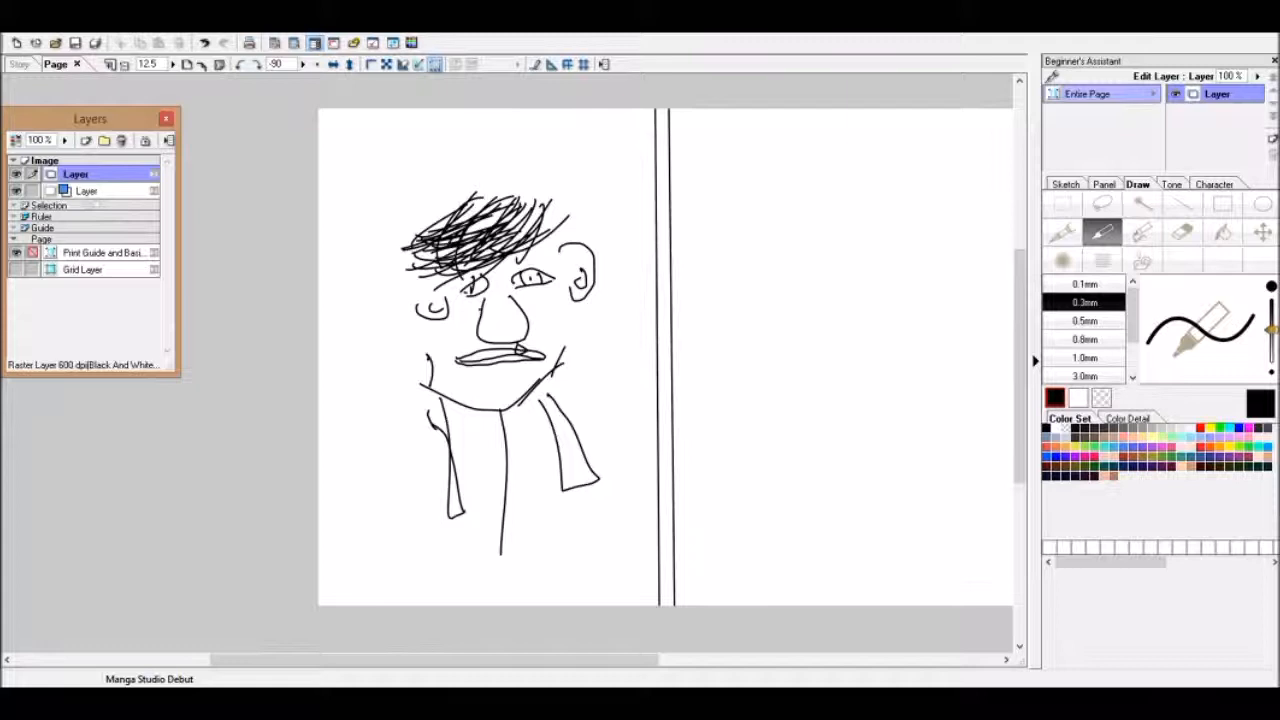
pyautogui.moveTo(470, 390); pyautogui.dragTo(545, 395)
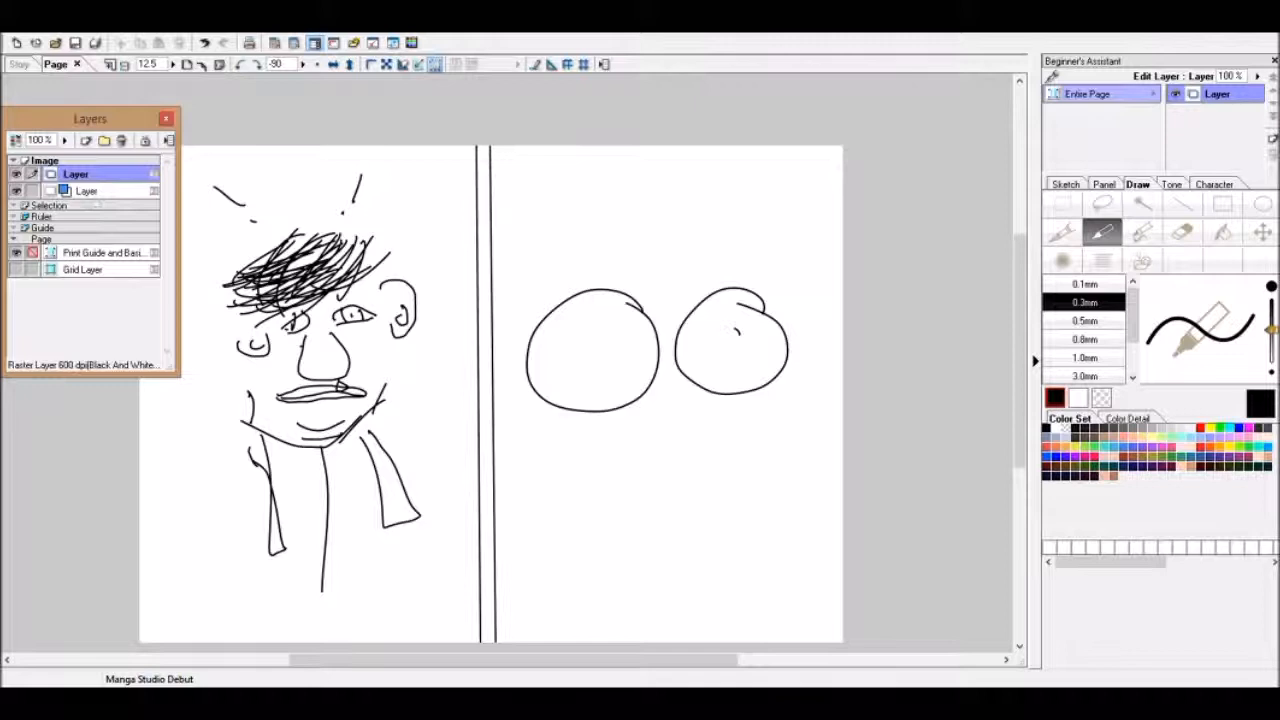
# Step: Give the right-page face pupils, a long nose, a smile, curly hair and a cheek spiral
pyautogui.moveTo(600, 355); pyautogui.dragTo(745, 340)
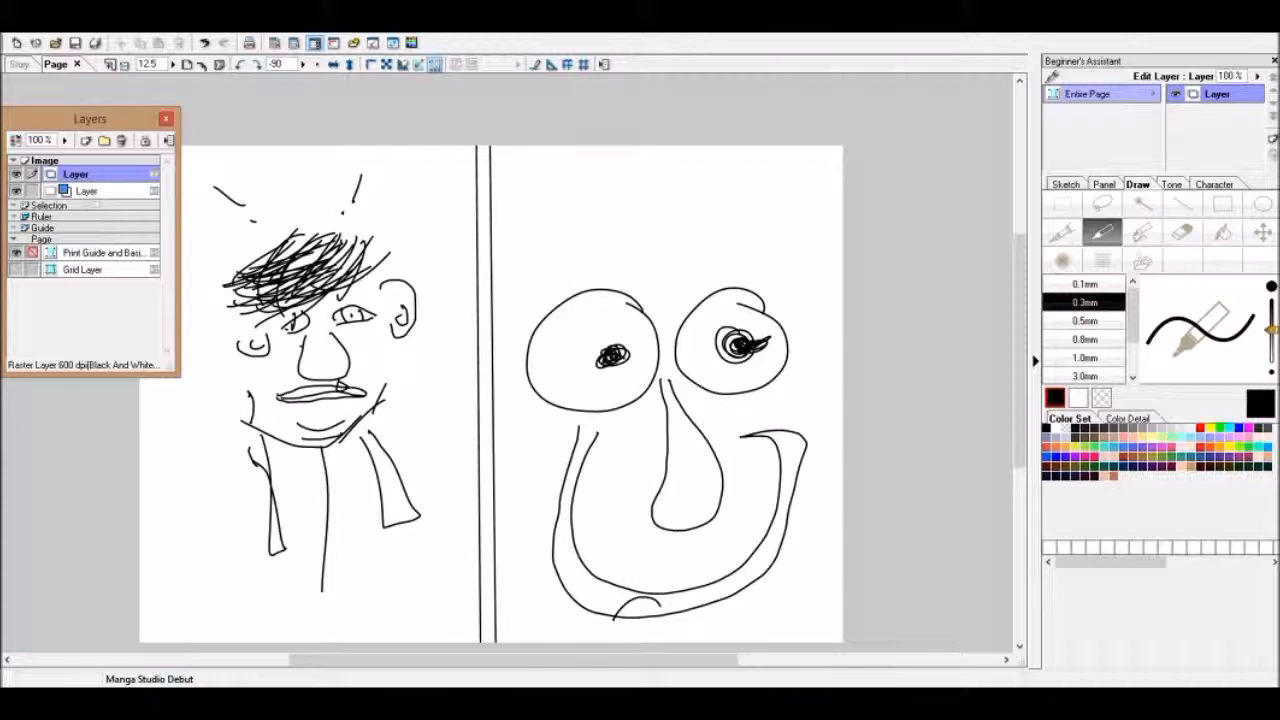
pyautogui.moveTo(610, 460); pyautogui.dragTo(605, 600)
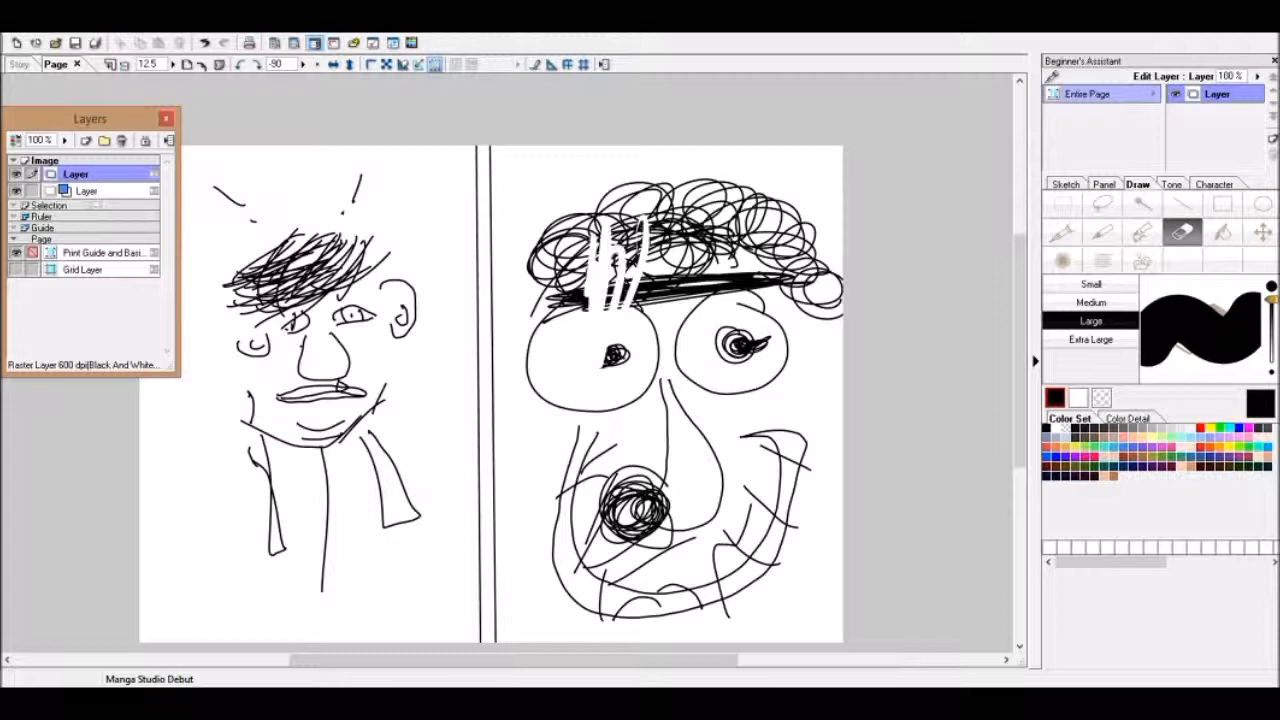
# Step: Switch to a white fill and start a fresh blank page
pyautogui.click(1222, 231)
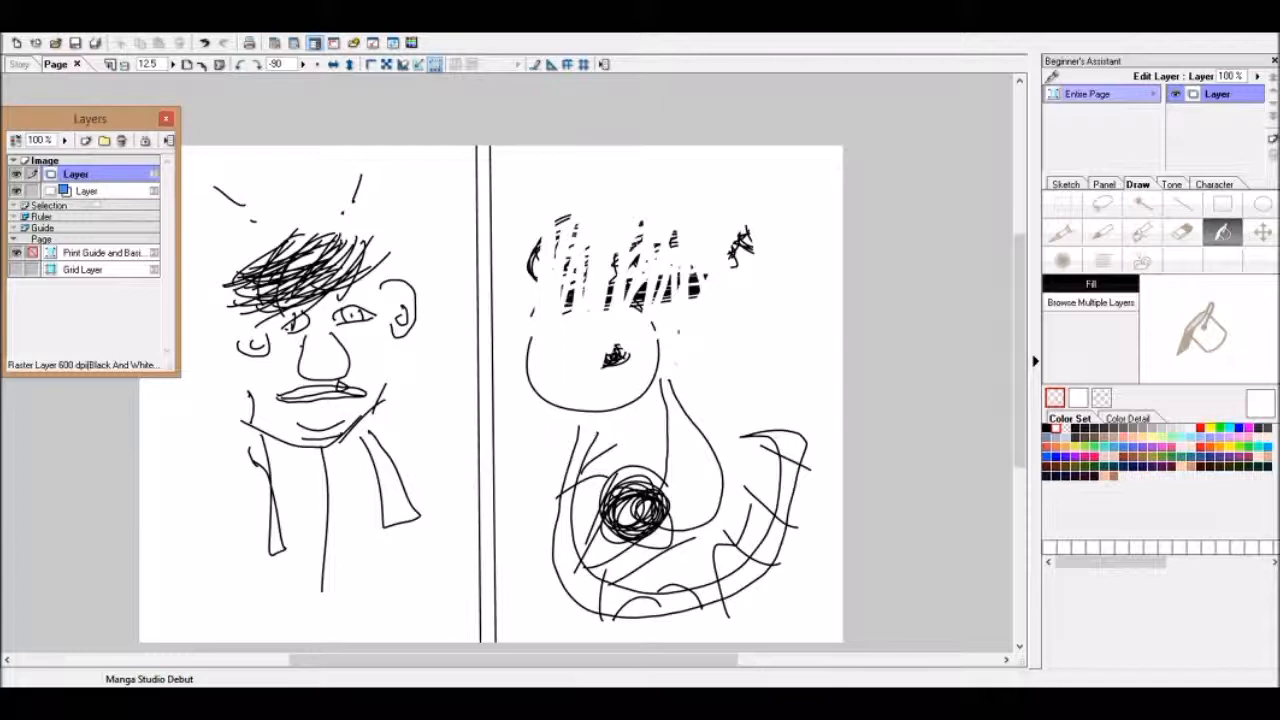
pyautogui.click(14, 42)
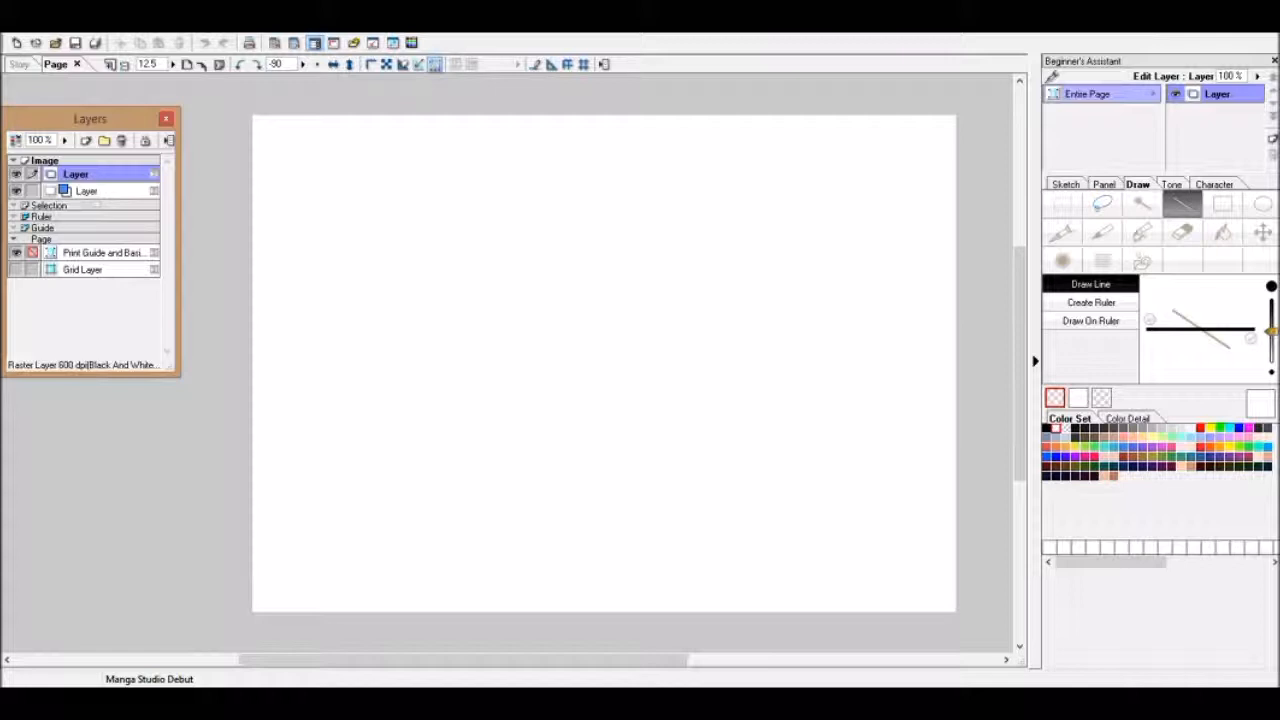
# Step: Draw a straight vertical divider down the page centre and return to the Pen tool
pyautogui.moveTo(602, 120); pyautogui.dragTo(602, 600)
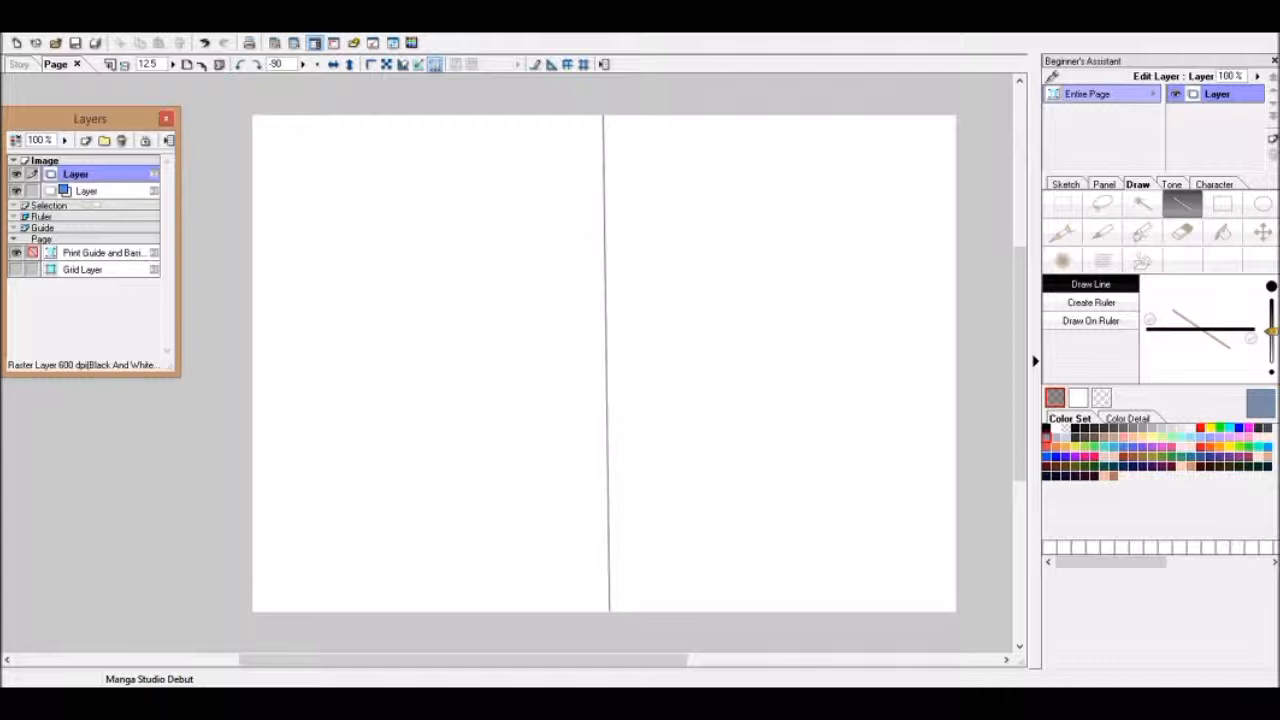
pyautogui.click(1101, 232)
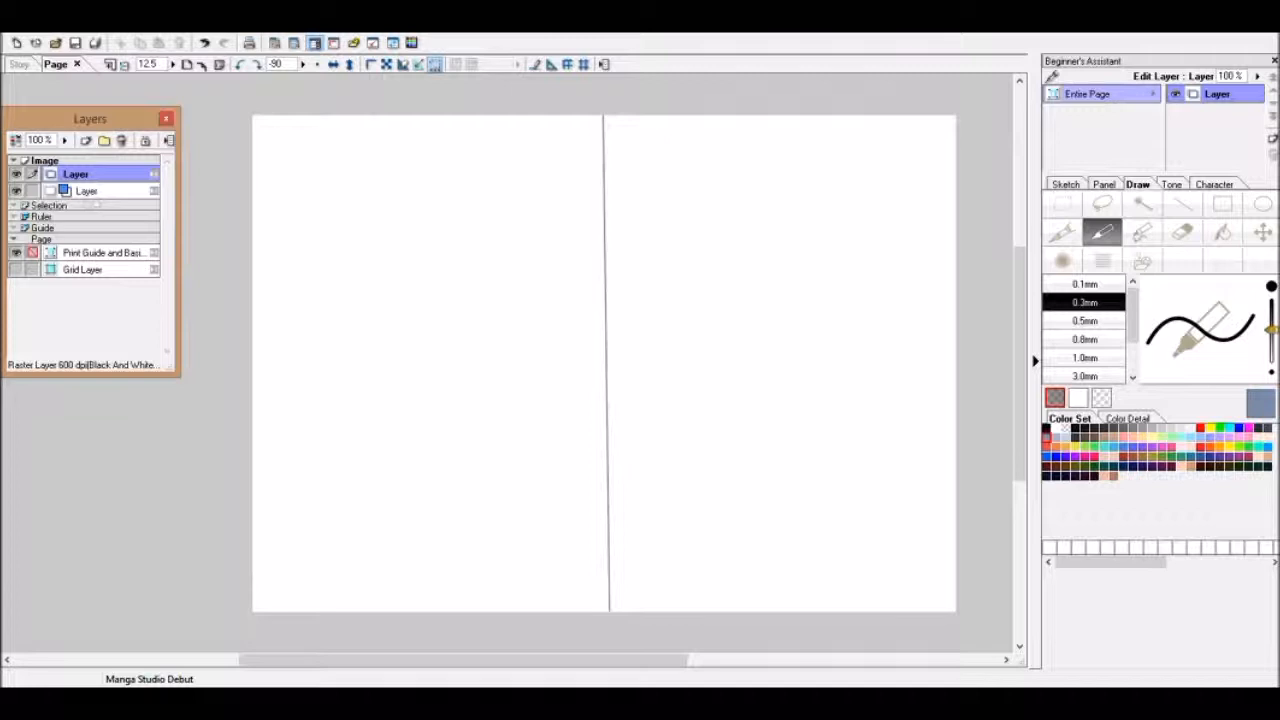
# Step: Draw a boxy-headed figure with glasses, suit, tie and hands on hips, plus a right-half box
pyautogui.moveTo(378, 240); pyautogui.dragTo(375, 268)
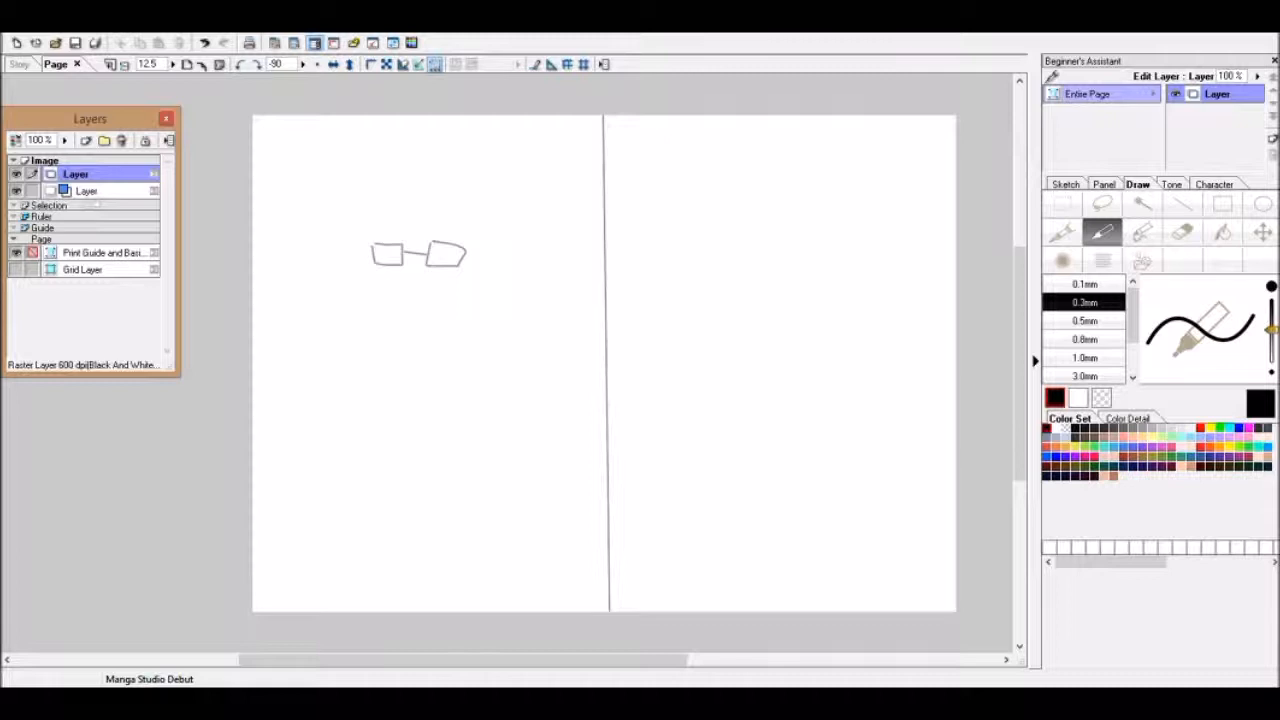
pyautogui.moveTo(350, 245); pyautogui.dragTo(430, 330)
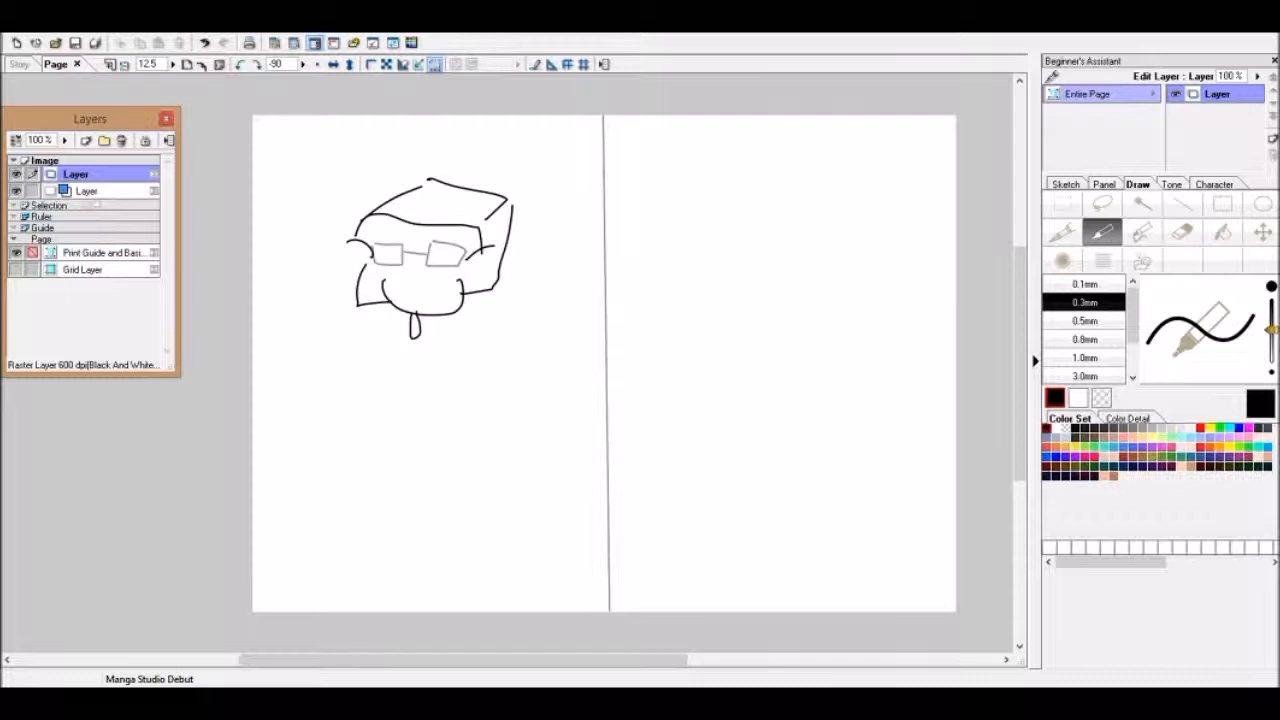
pyautogui.moveTo(400, 340); pyautogui.dragTo(430, 430)
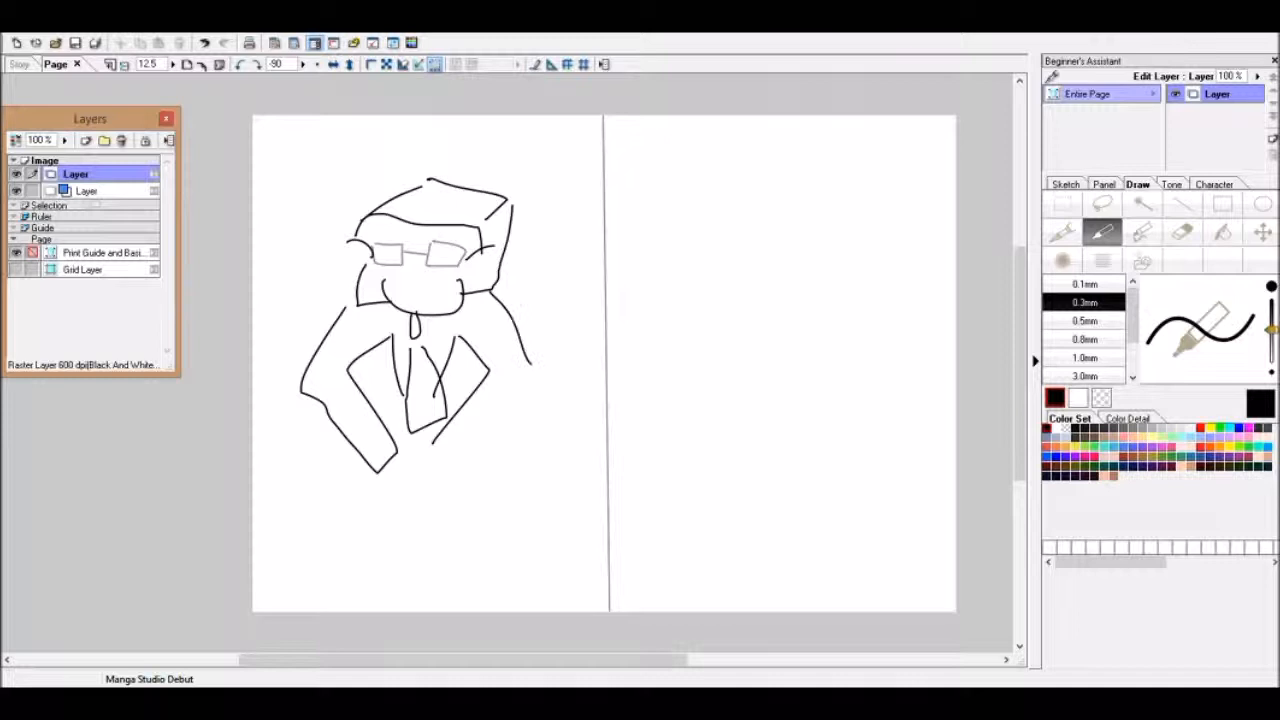
pyautogui.moveTo(490, 290); pyautogui.dragTo(545, 460)
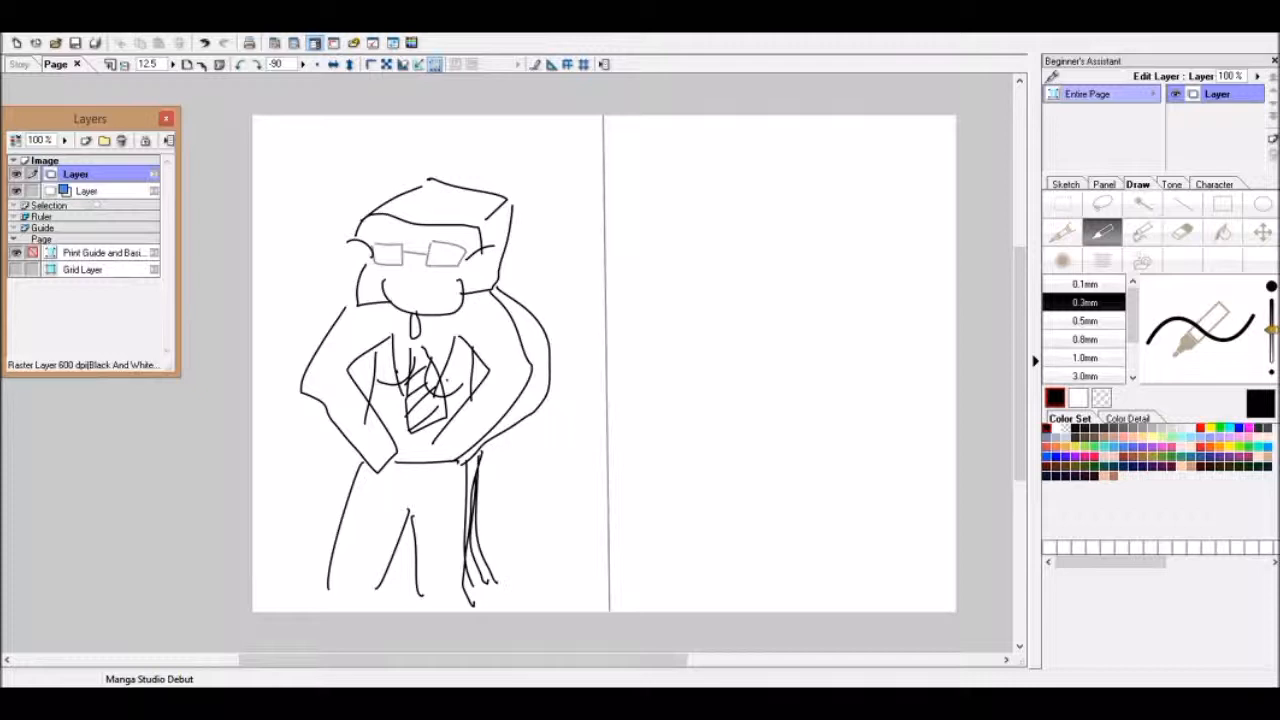
pyautogui.moveTo(345, 580); pyautogui.dragTo(485, 575)
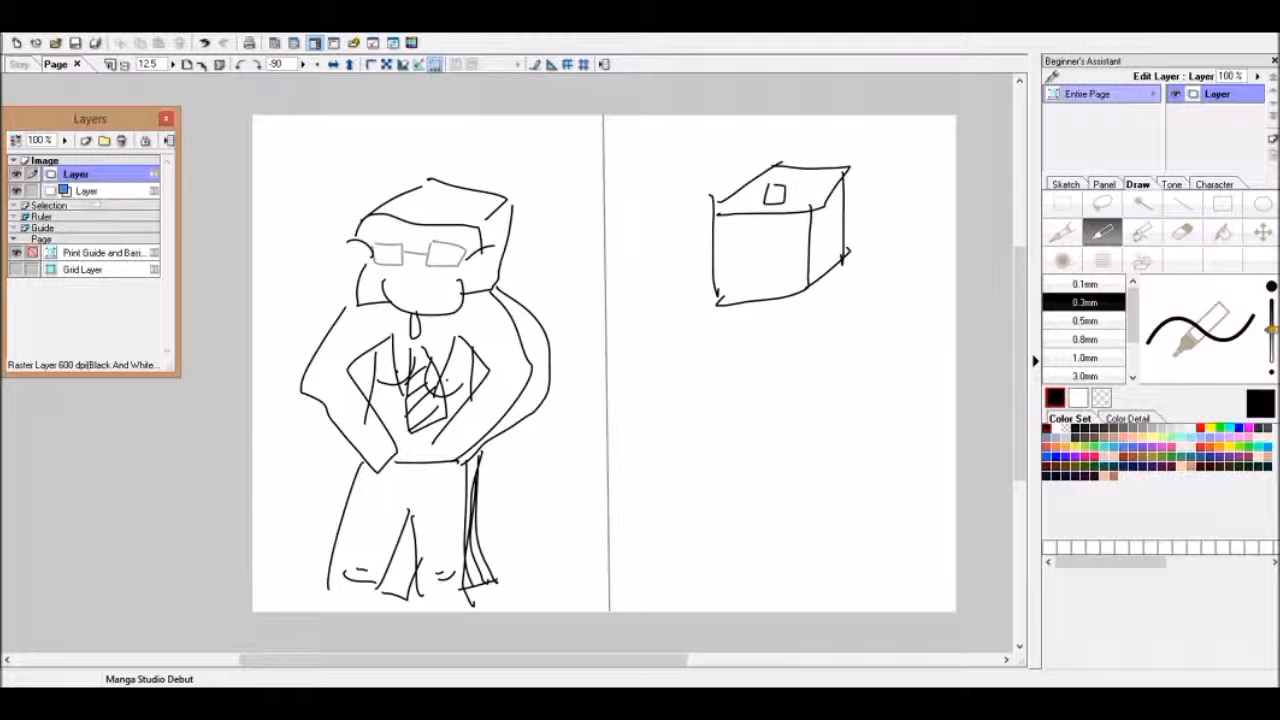
# Step: Turn the right-half box into a scowling head on a bulky, big-handed body with a tail
pyautogui.moveTo(760, 195); pyautogui.dragTo(820, 200)
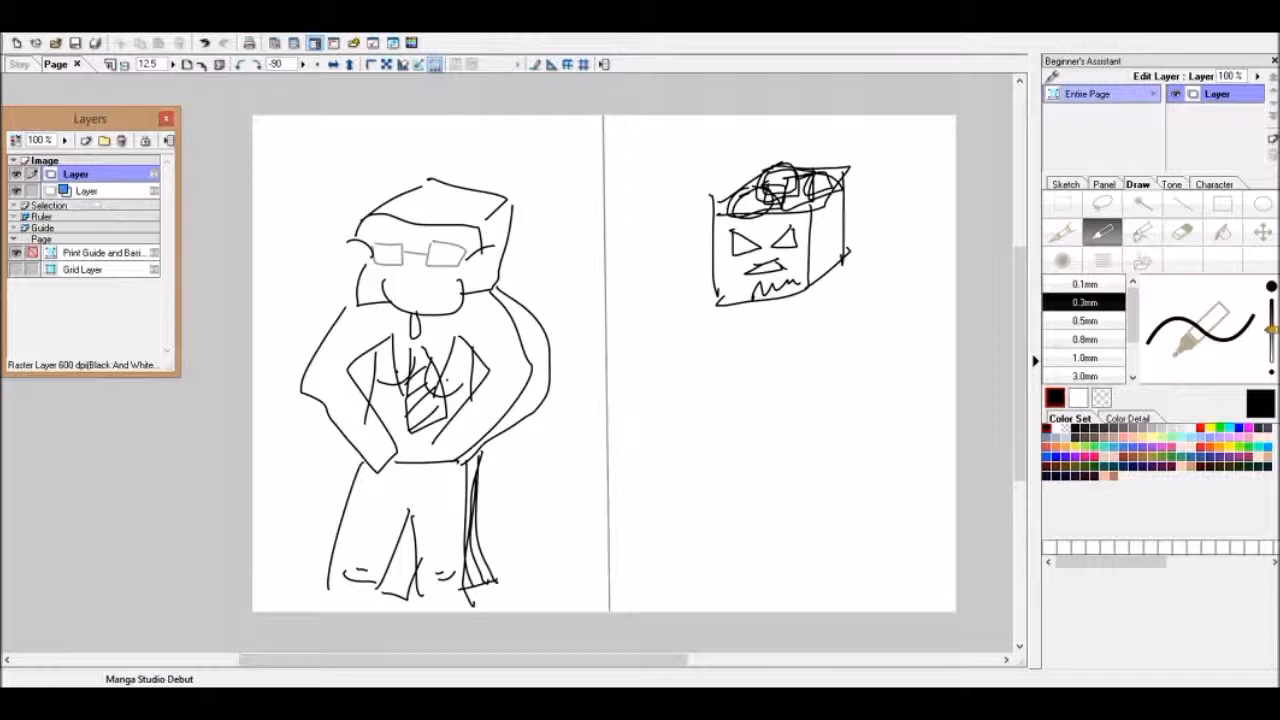
pyautogui.moveTo(820, 290); pyautogui.dragTo(900, 410)
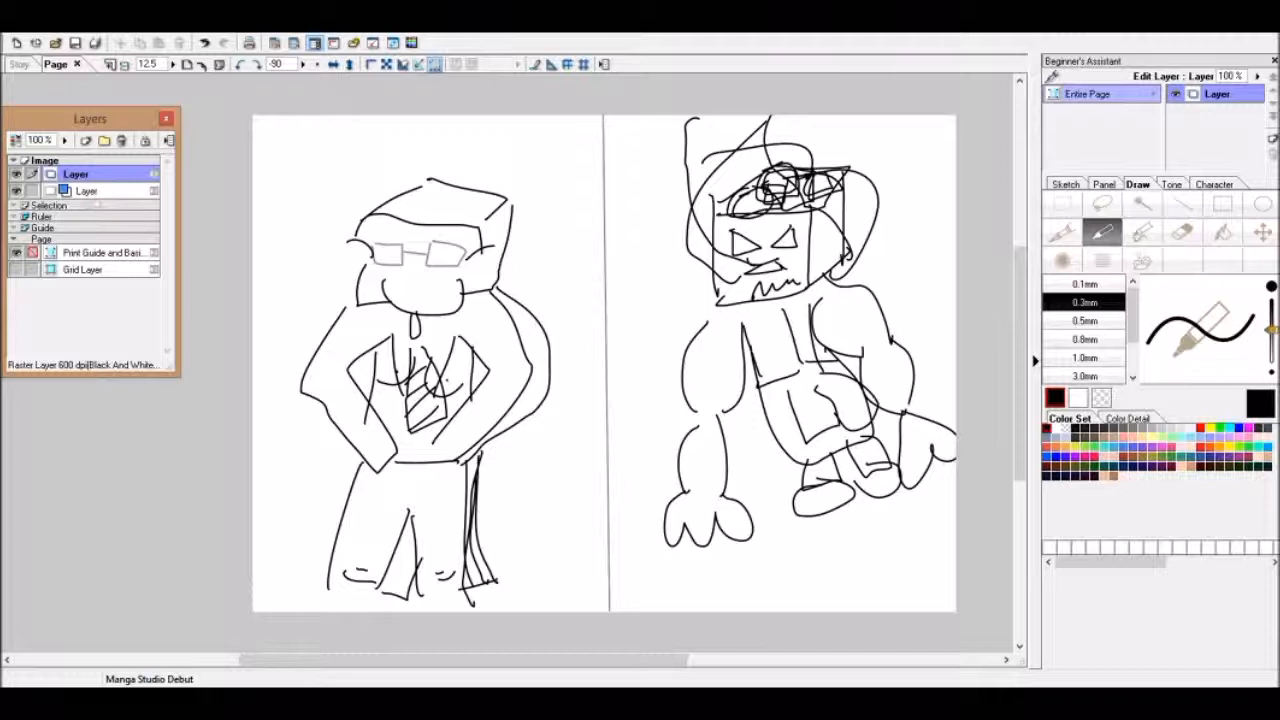
pyautogui.moveTo(760, 130); pyautogui.dragTo(815, 270)
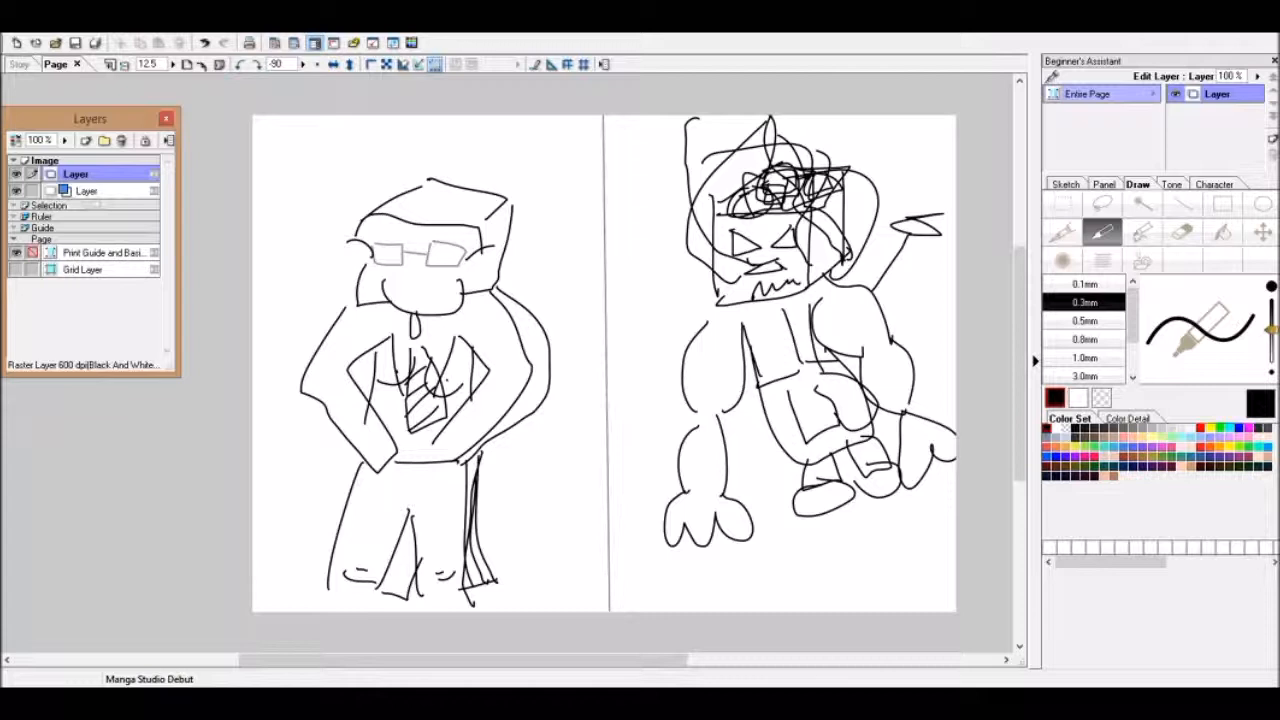
# Step: Start a new blank page spread and return to the Pen tool
pyautogui.click(12, 42)
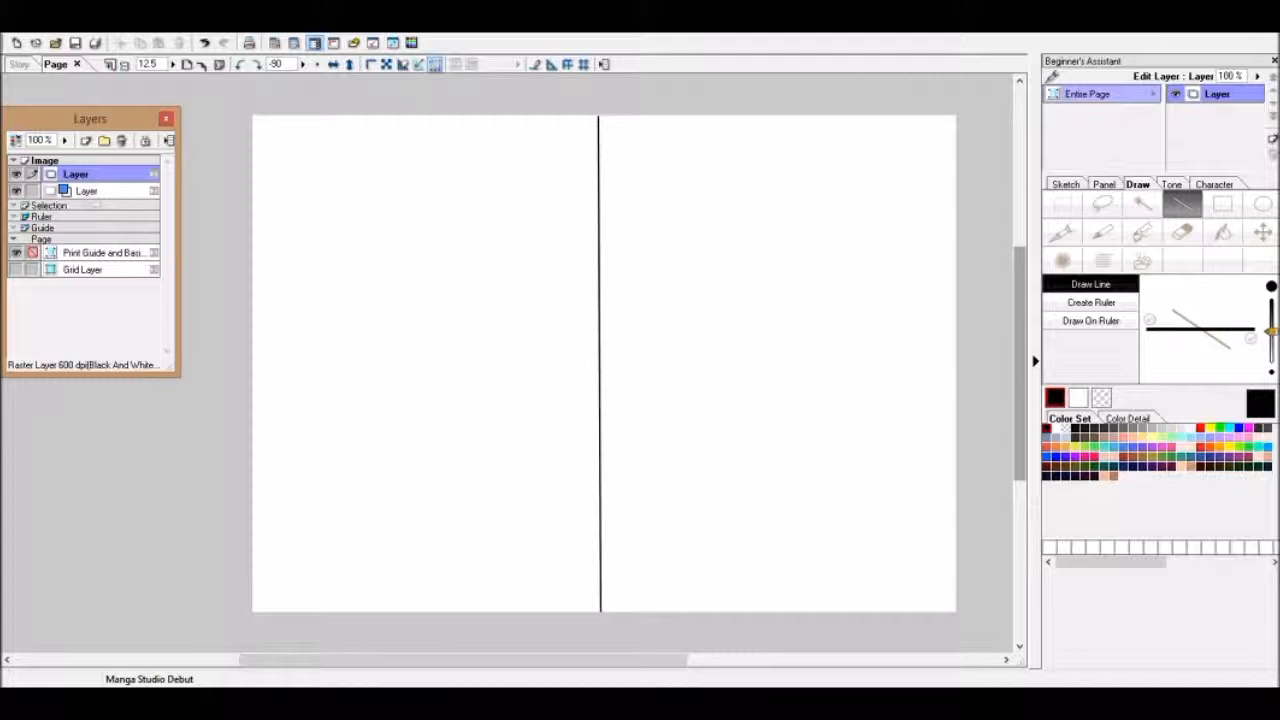
pyautogui.click(1101, 232)
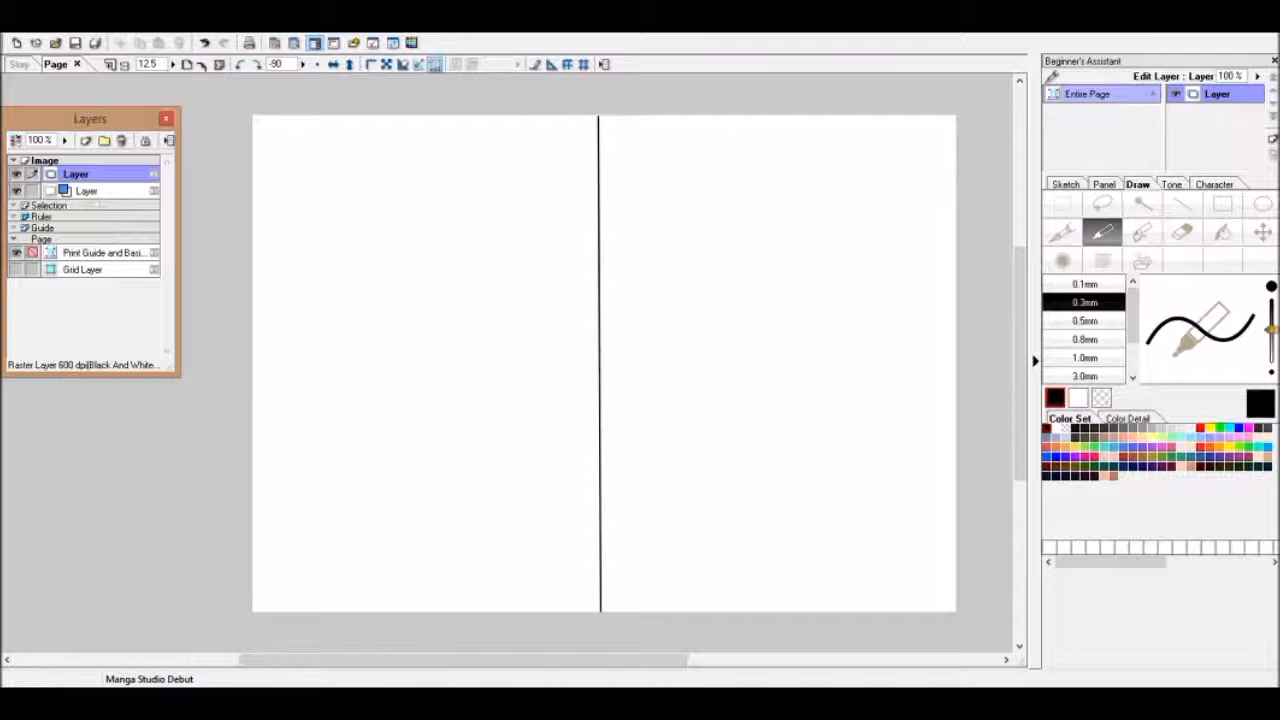
# Step: Draw a dragon driving a car, two animals chasing above it, and motion marks
pyautogui.moveTo(385, 345); pyautogui.dragTo(490, 330)
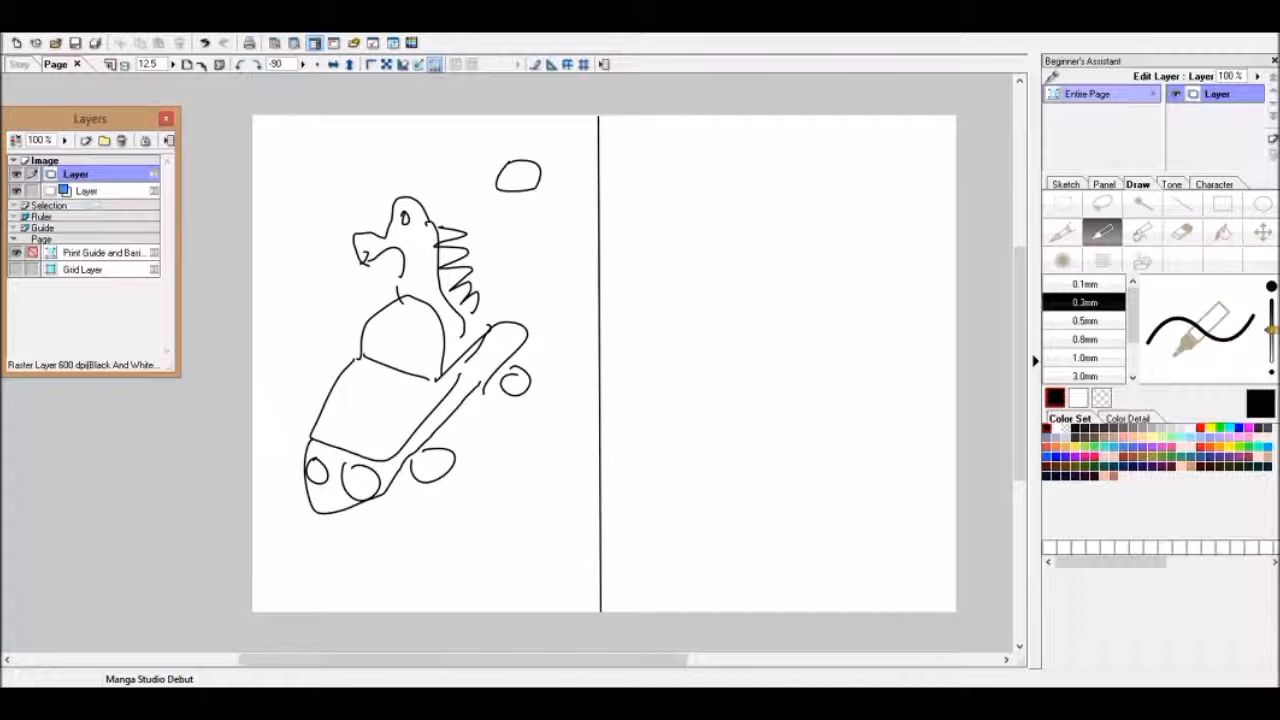
pyautogui.moveTo(500, 160); pyautogui.dragTo(540, 200)
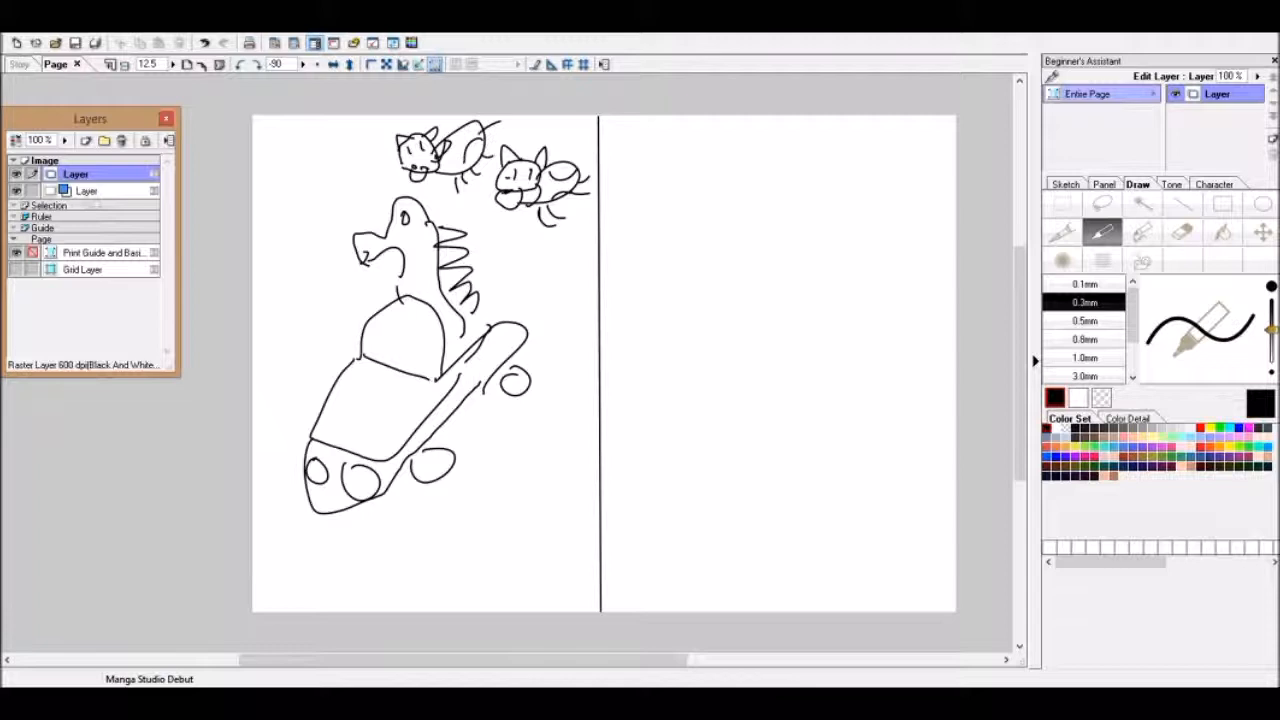
pyautogui.moveTo(475, 135); pyautogui.dragTo(595, 175)
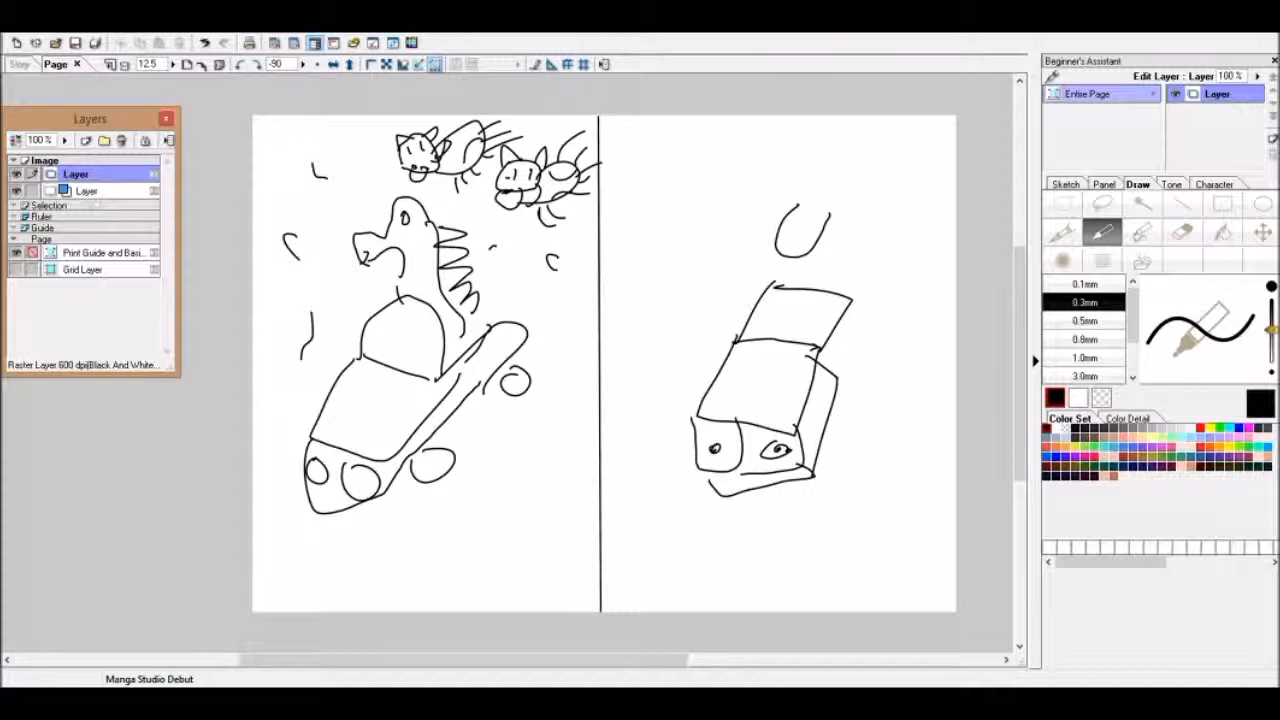
# Step: Draw a screaming, big-eared creature with outstretched arms atop the box, plus small top-edge figures
pyautogui.moveTo(785, 215); pyautogui.dragTo(810, 245)
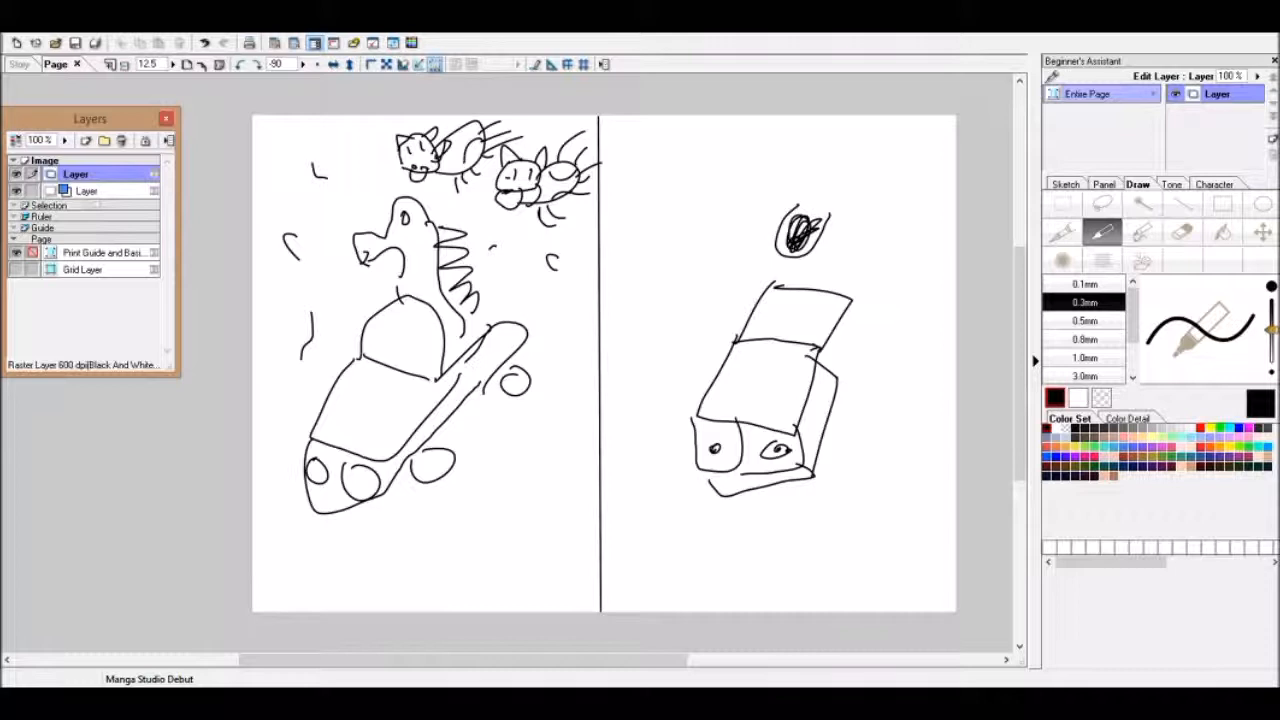
pyautogui.moveTo(770, 150); pyautogui.dragTo(840, 250)
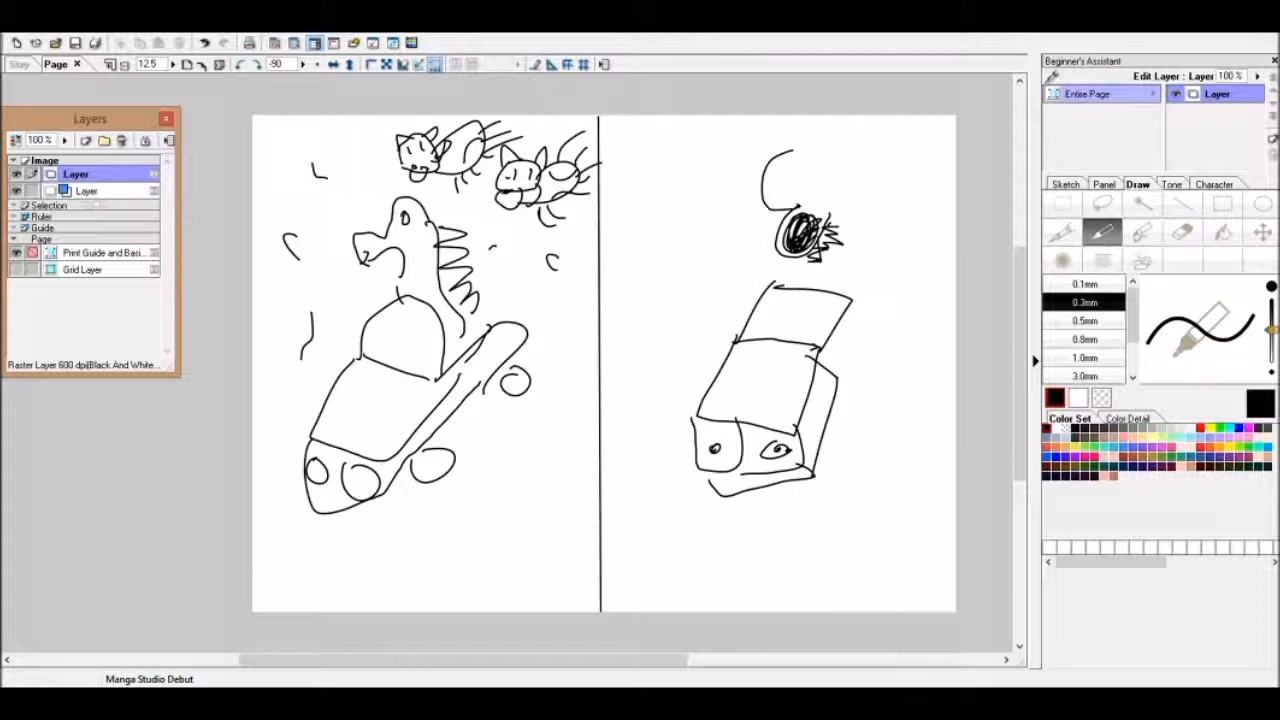
pyautogui.moveTo(780, 150); pyautogui.dragTo(870, 200)
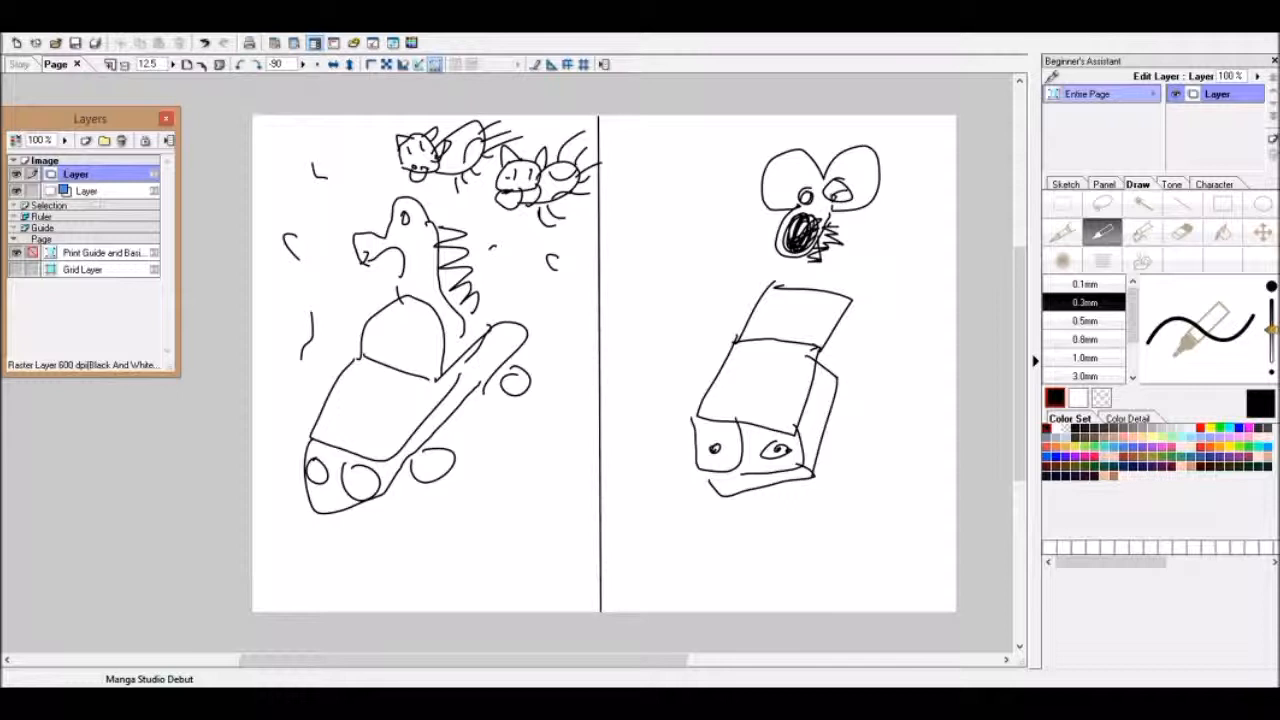
pyautogui.moveTo(845, 200); pyautogui.dragTo(880, 250)
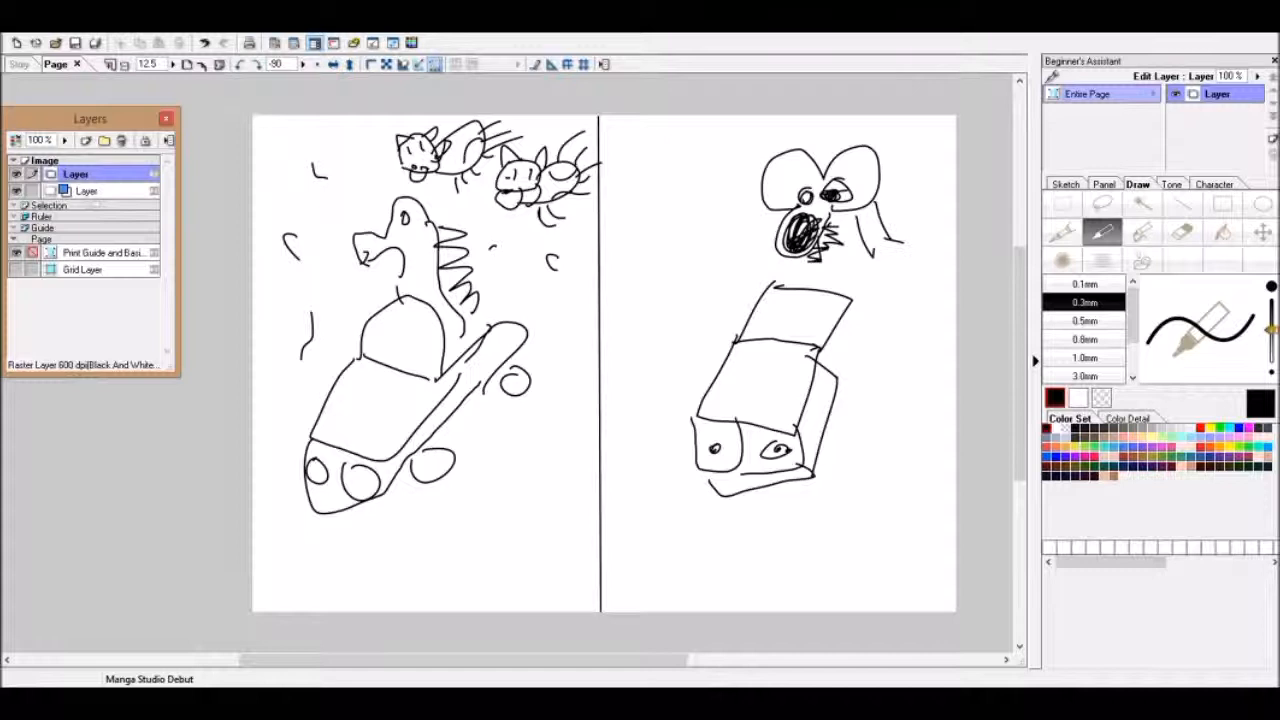
pyautogui.moveTo(710, 250); pyautogui.dragTo(910, 260)
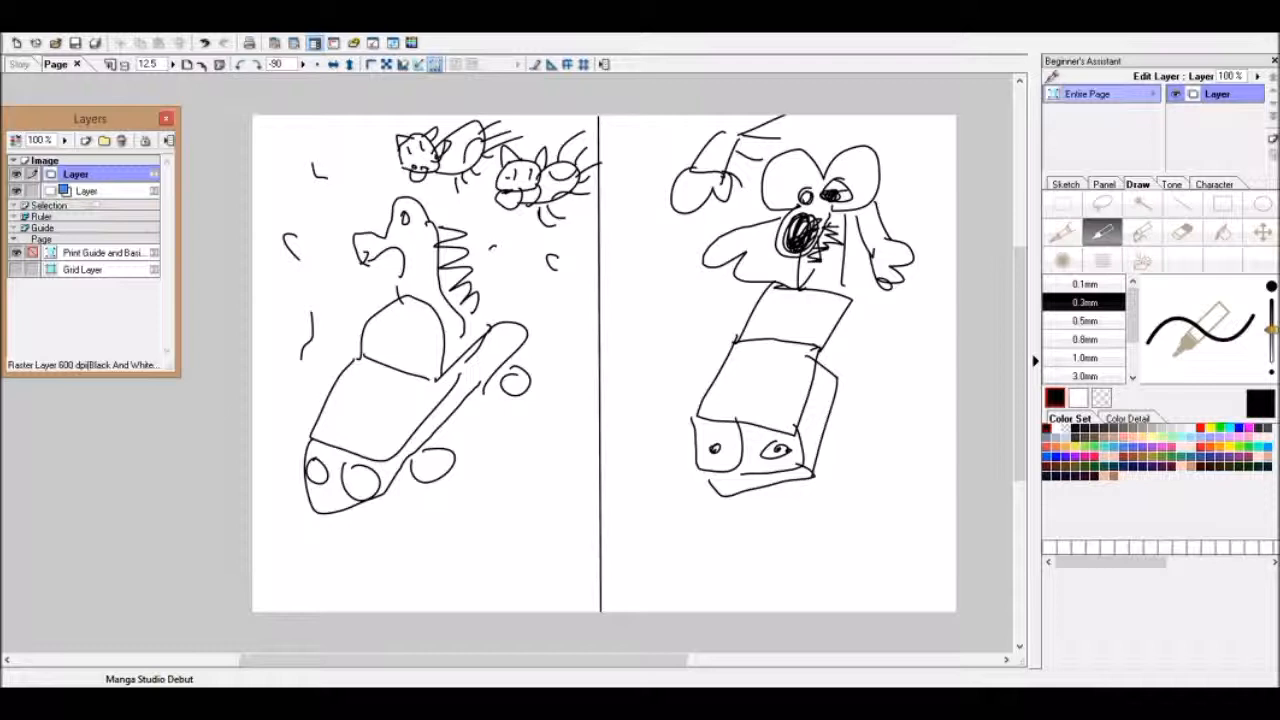
pyautogui.moveTo(660, 200); pyautogui.dragTo(940, 150)
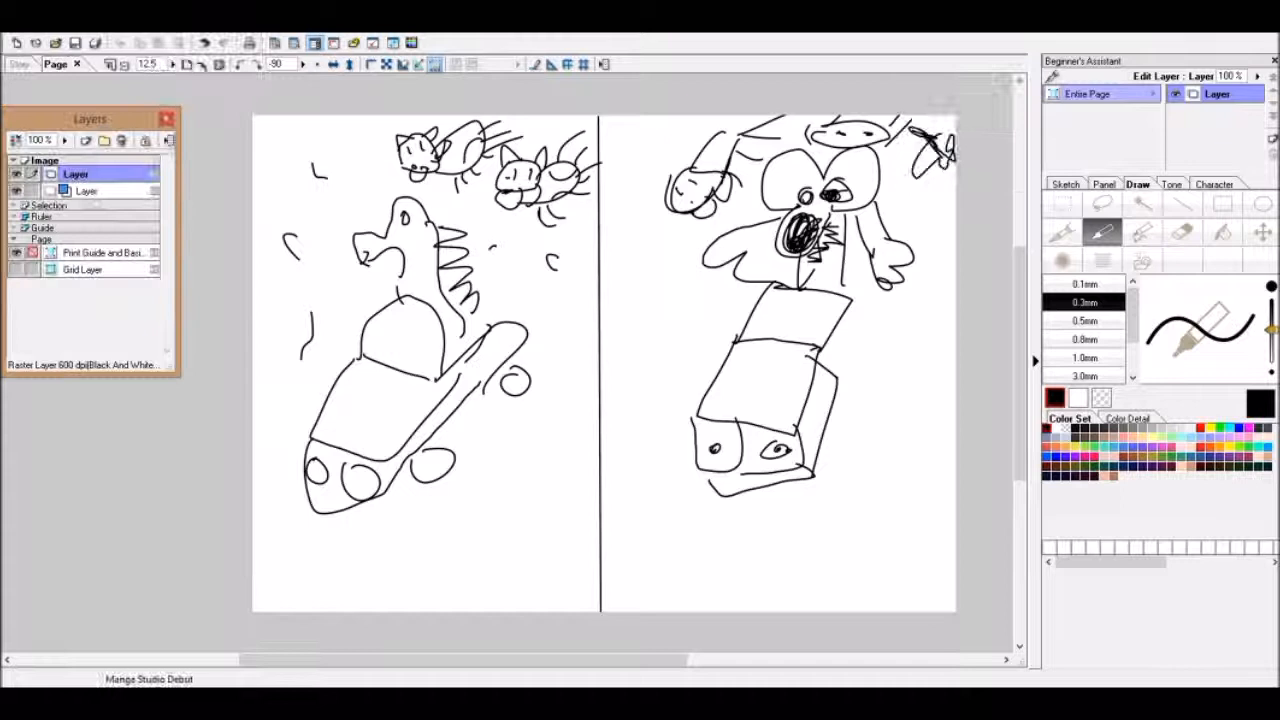
# Step: Close the finished dragon spread, bringing up the save-changes prompt
pyautogui.click(75, 42)
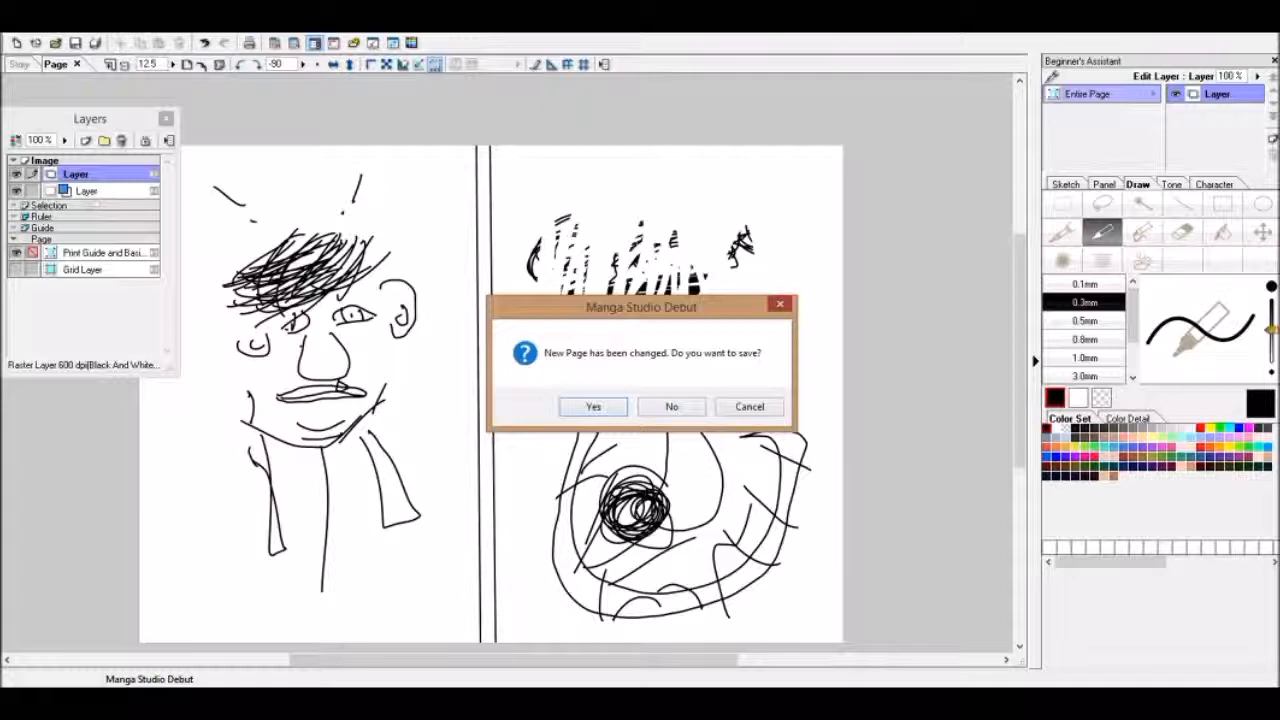
# Step: Dismiss the save prompt so the caricature face spread is showing again
pyautogui.click(671, 406)
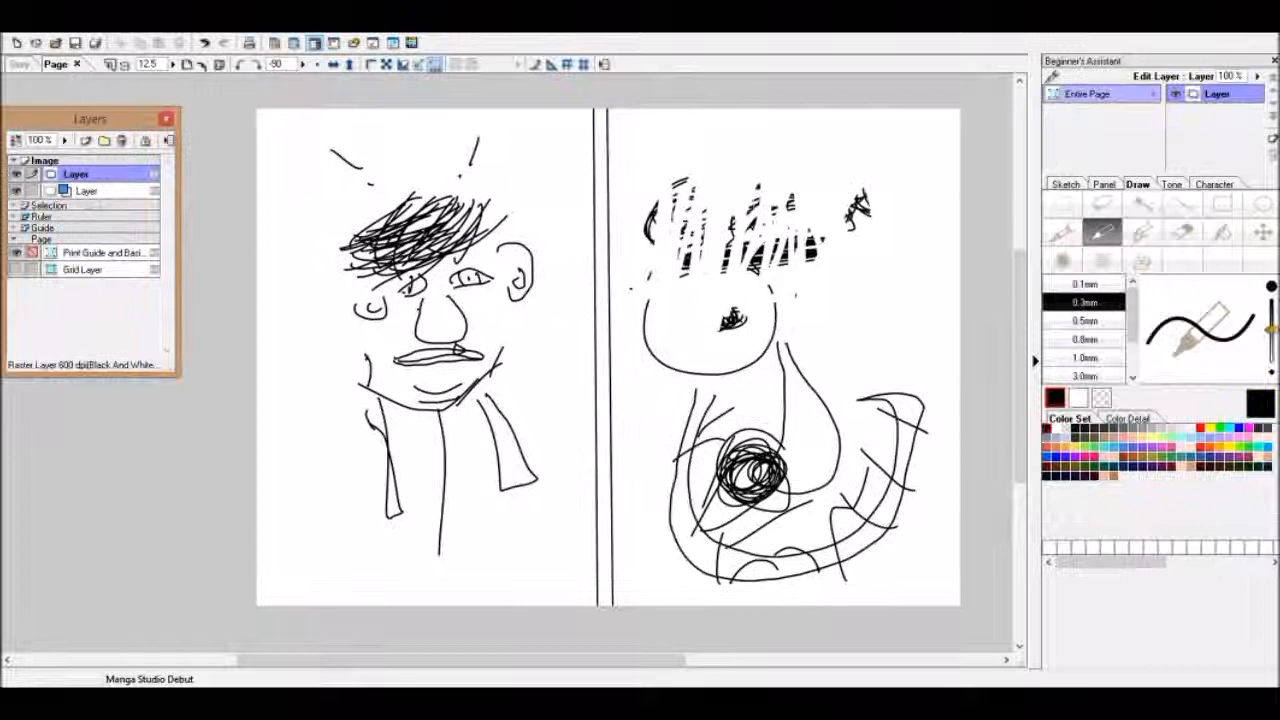